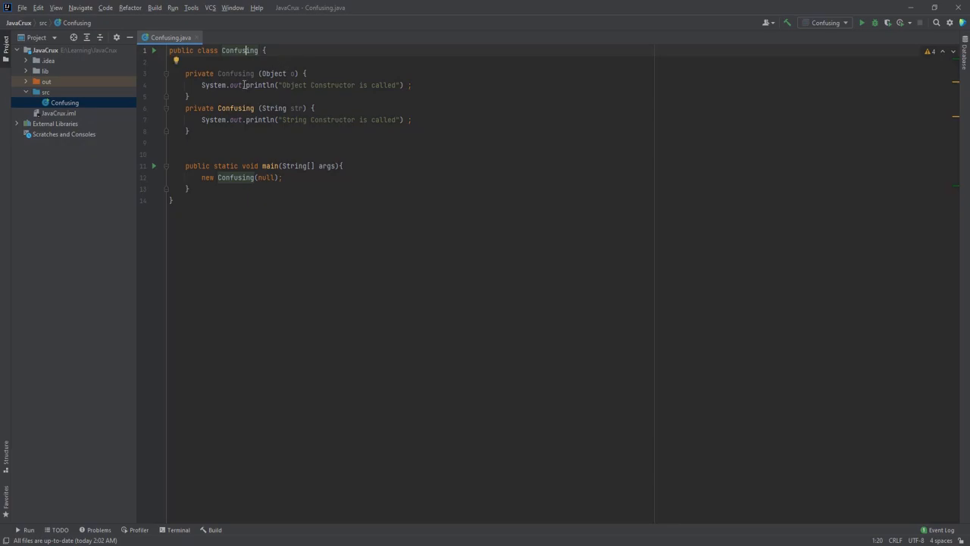
{"action": "mouse_move", "coordinate": [236, 73]}
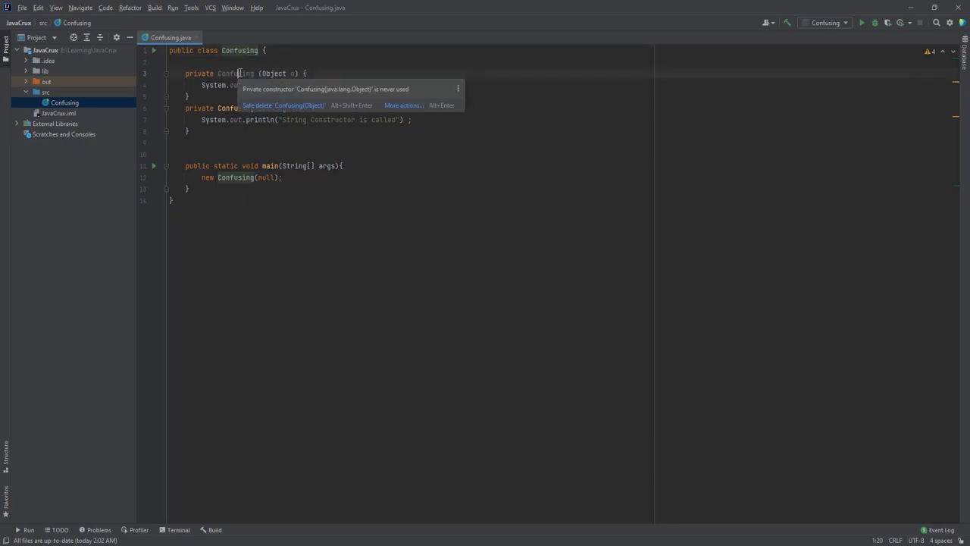
Step: Select the Object constructor's name, then bring up the editor menu offering Run 'Confusing.main()'
{"action": "double_click", "coordinate": [231, 75]}
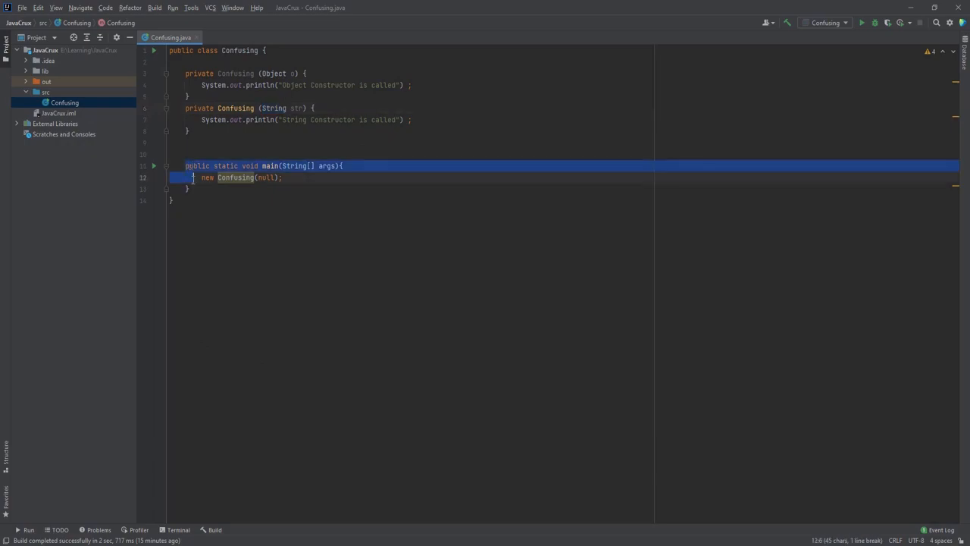
{"action": "left_click", "coordinate": [195, 177]}
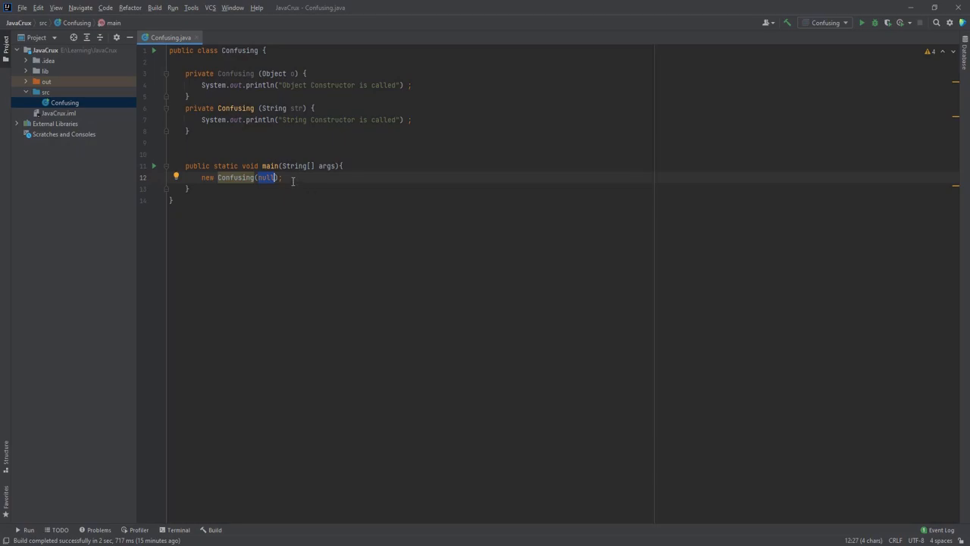
{"action": "mouse_move", "coordinate": [295, 110]}
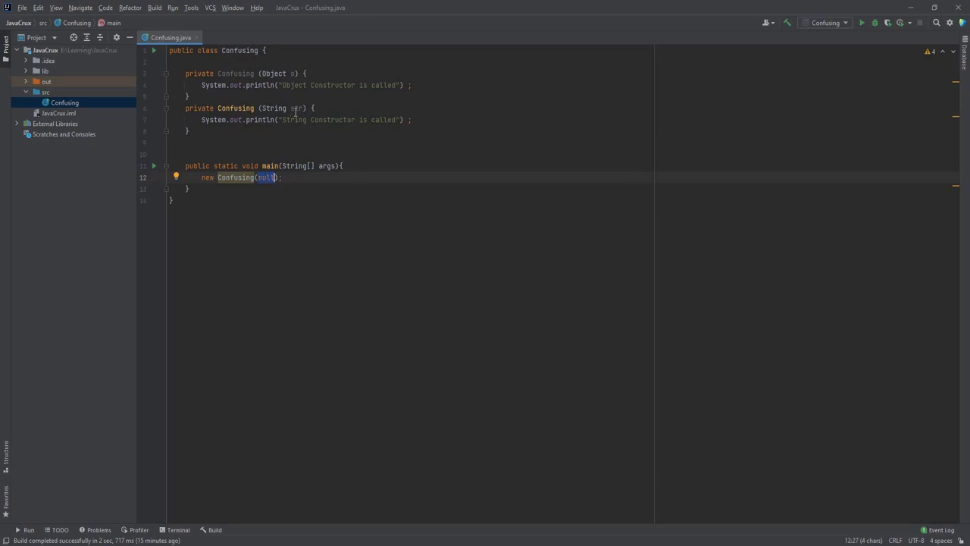
{"action": "mouse_move", "coordinate": [302, 73]}
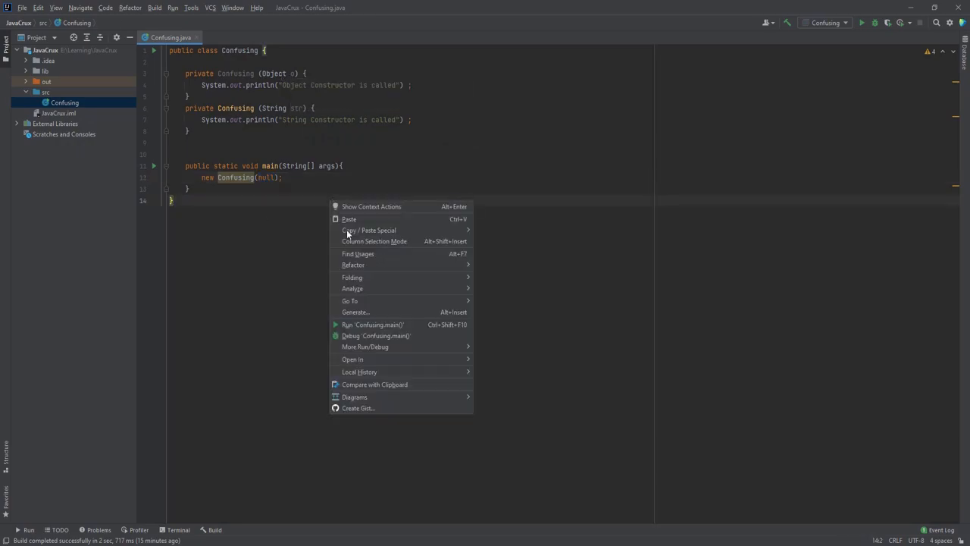
Step: Run 'Confusing.main()' so the console prints "String Constructor is called"
{"action": "left_click", "coordinate": [372, 324]}
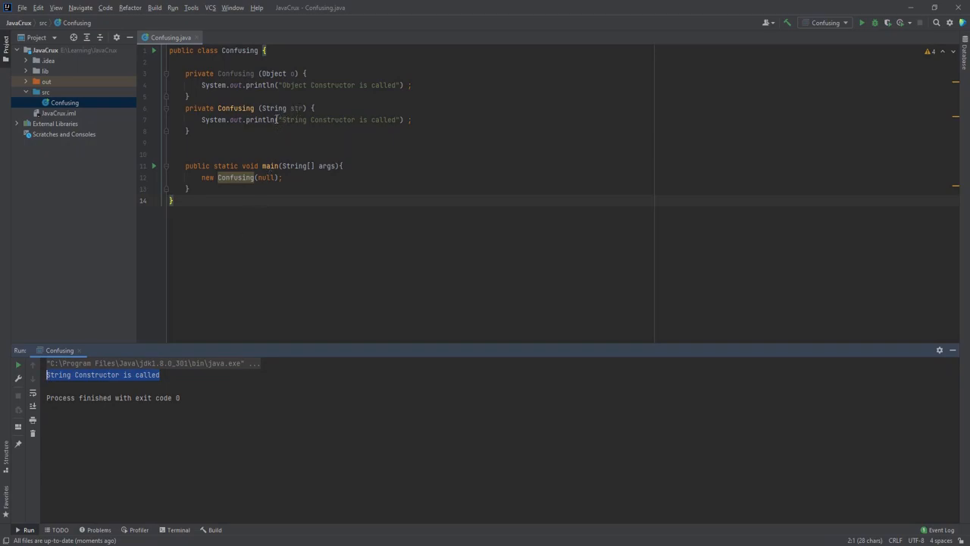
{"action": "mouse_move", "coordinate": [273, 73]}
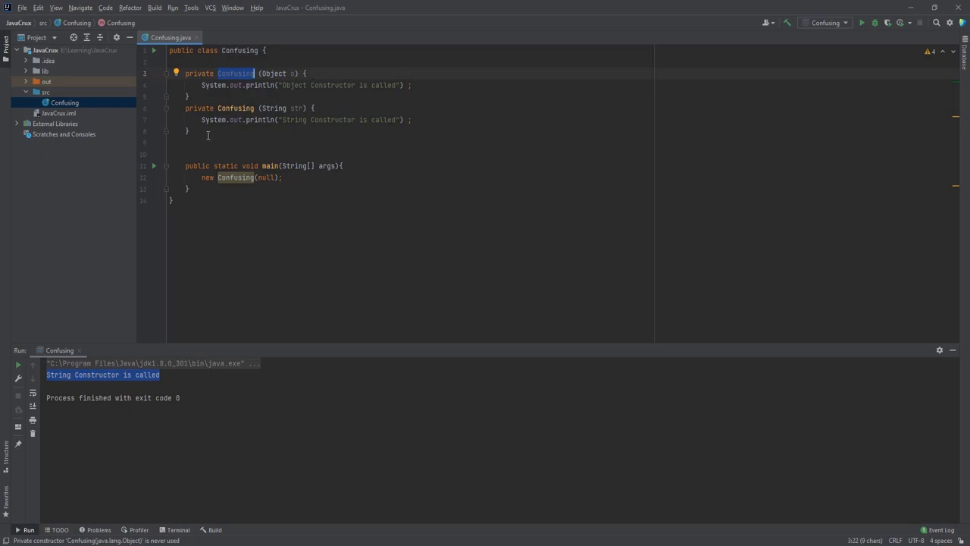
{"action": "left_click_drag", "start_coordinate": [185, 73], "coordinate": [189, 131]}
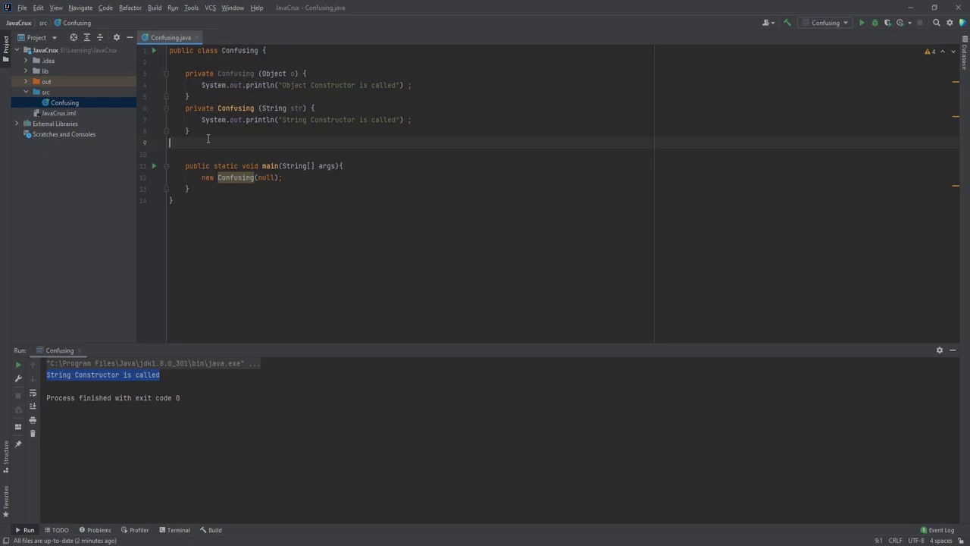
Step: Select Object in the first constructor's parameter to show its Quick Documentation
{"action": "double_click", "coordinate": [235, 73]}
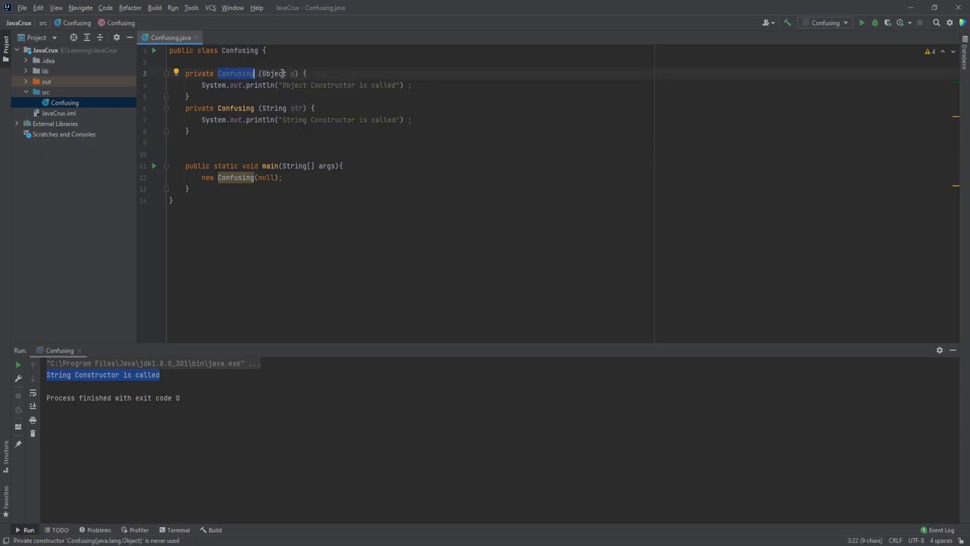
{"action": "mouse_move", "coordinate": [274, 73]}
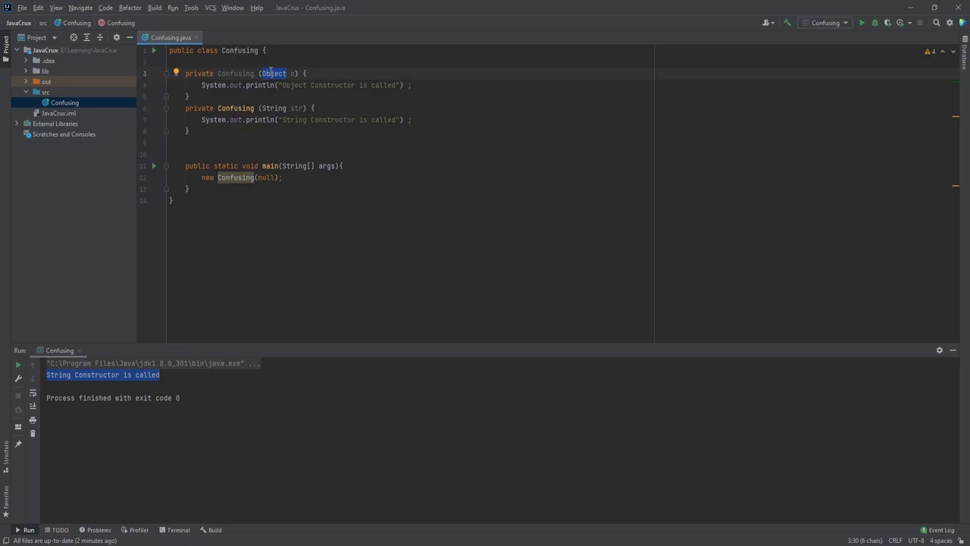
{"action": "mouse_move", "coordinate": [273, 74]}
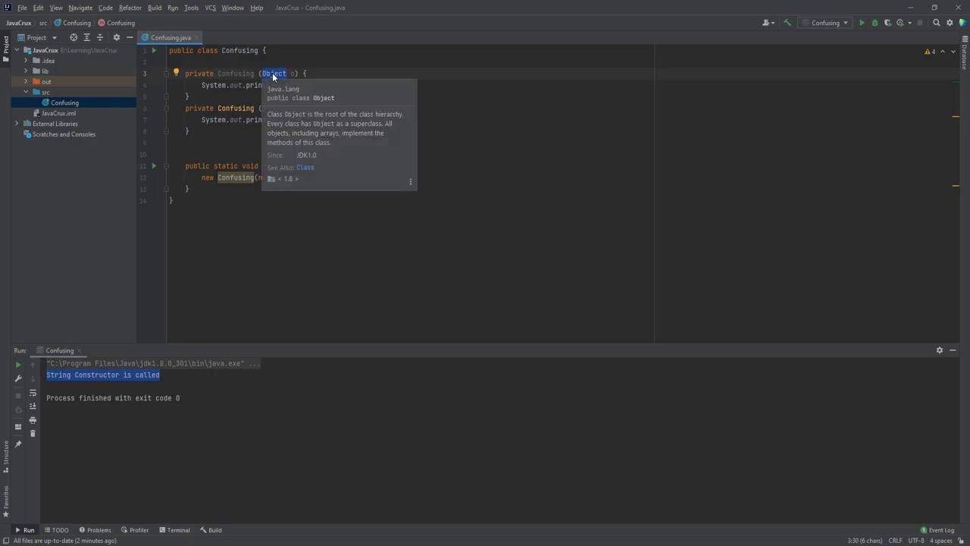